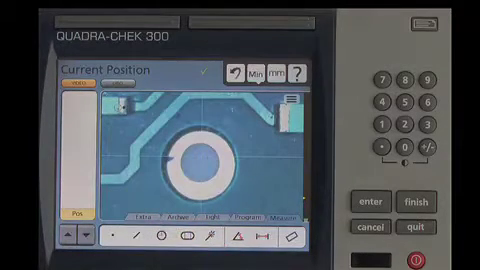
Begin a Probe Circle measurement of the circular feature in the live view
{"action": "left_click", "coordinate": [158, 236]}
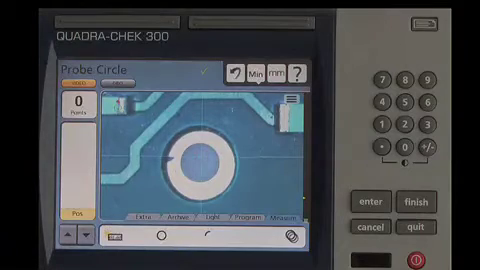